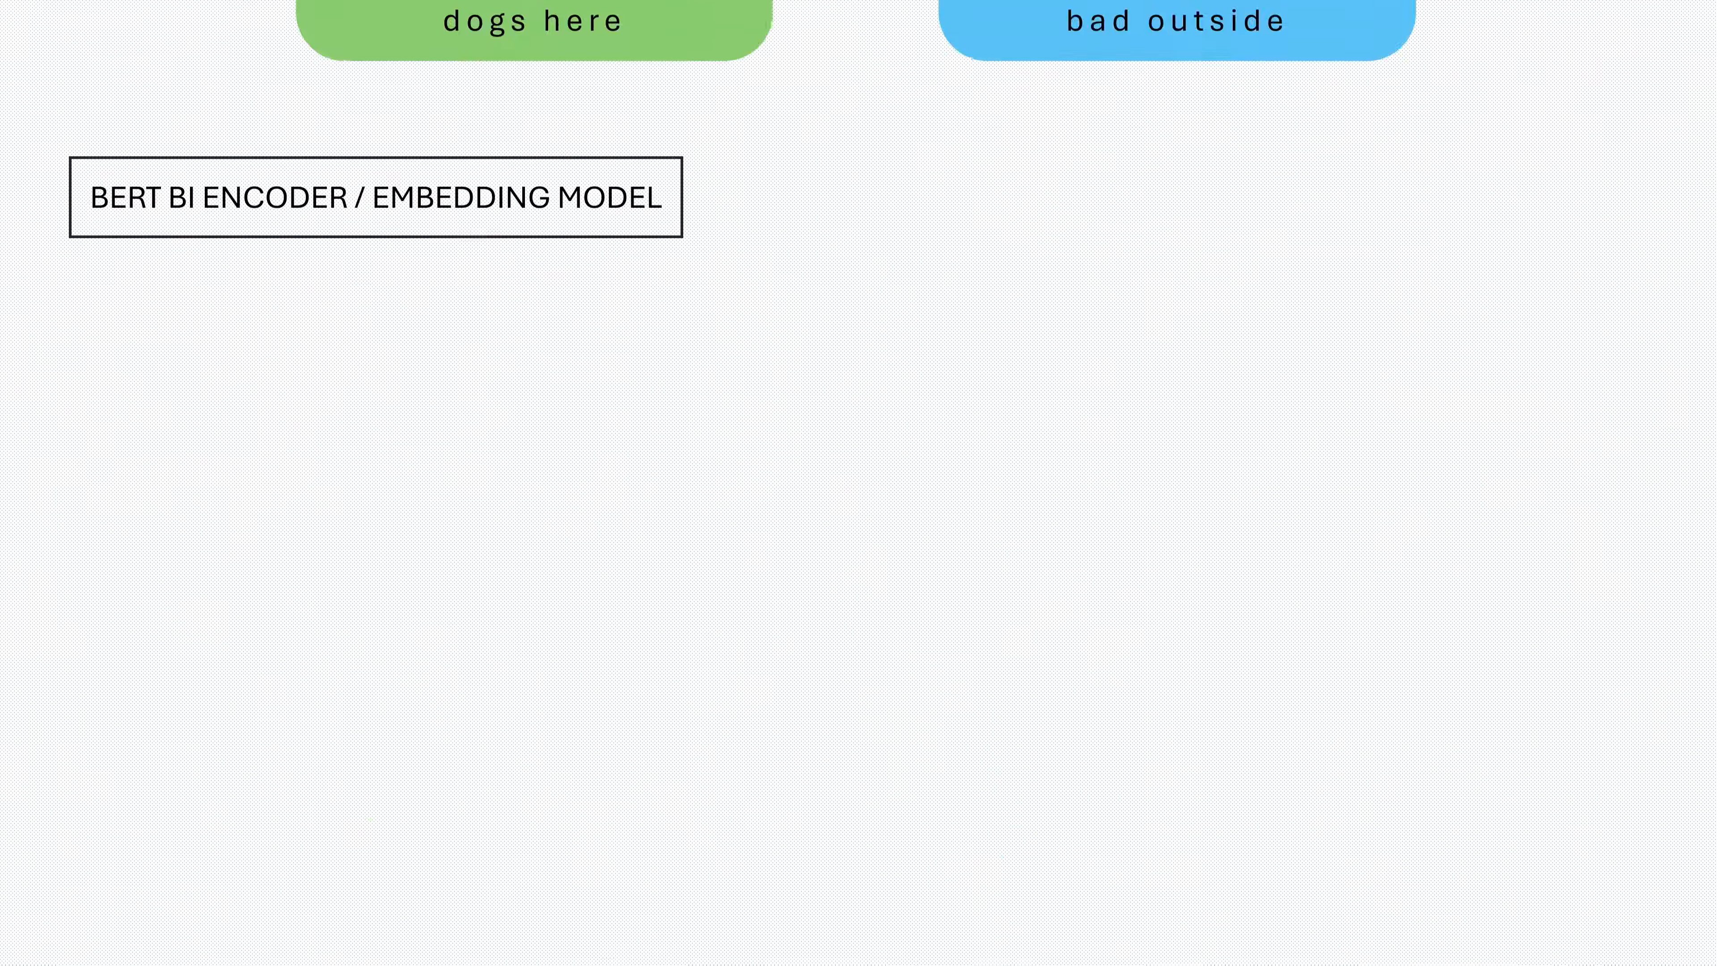
Scroll the canvas down to the BERT bi-encoder diagram with the query feeding the tokenizer.
{"action": "scroll", "scroll_direction": "down", "scroll_amount": 3}
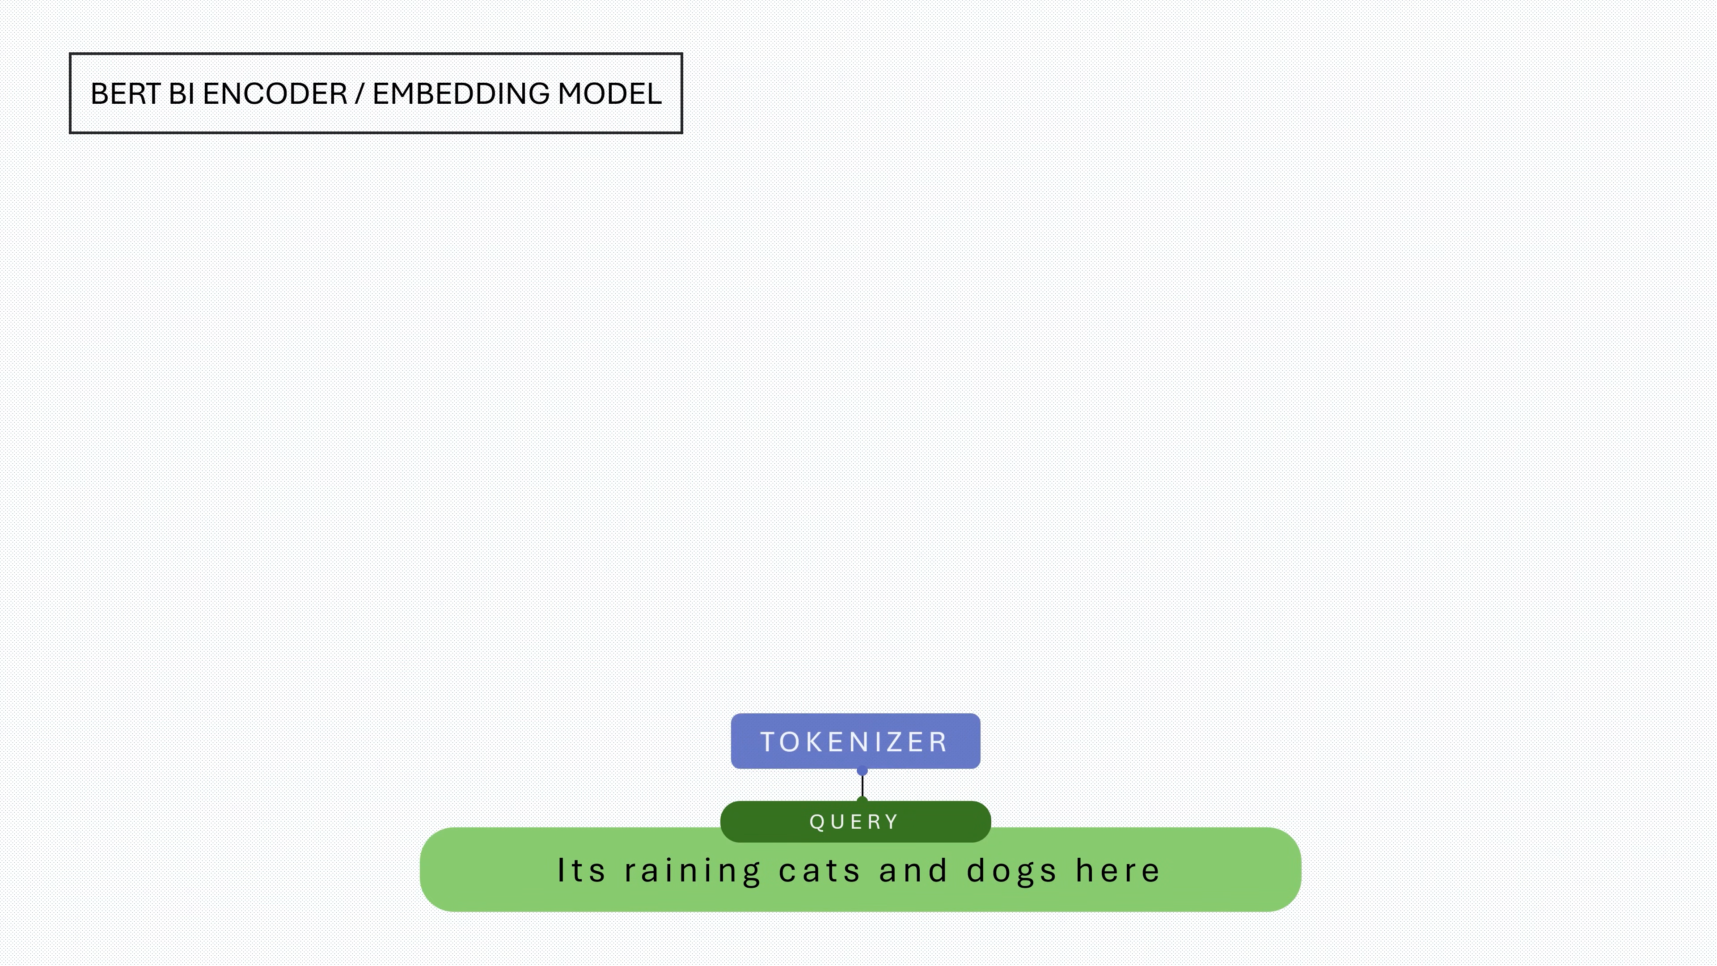
{"action": "left_click", "coordinate": [853, 740]}
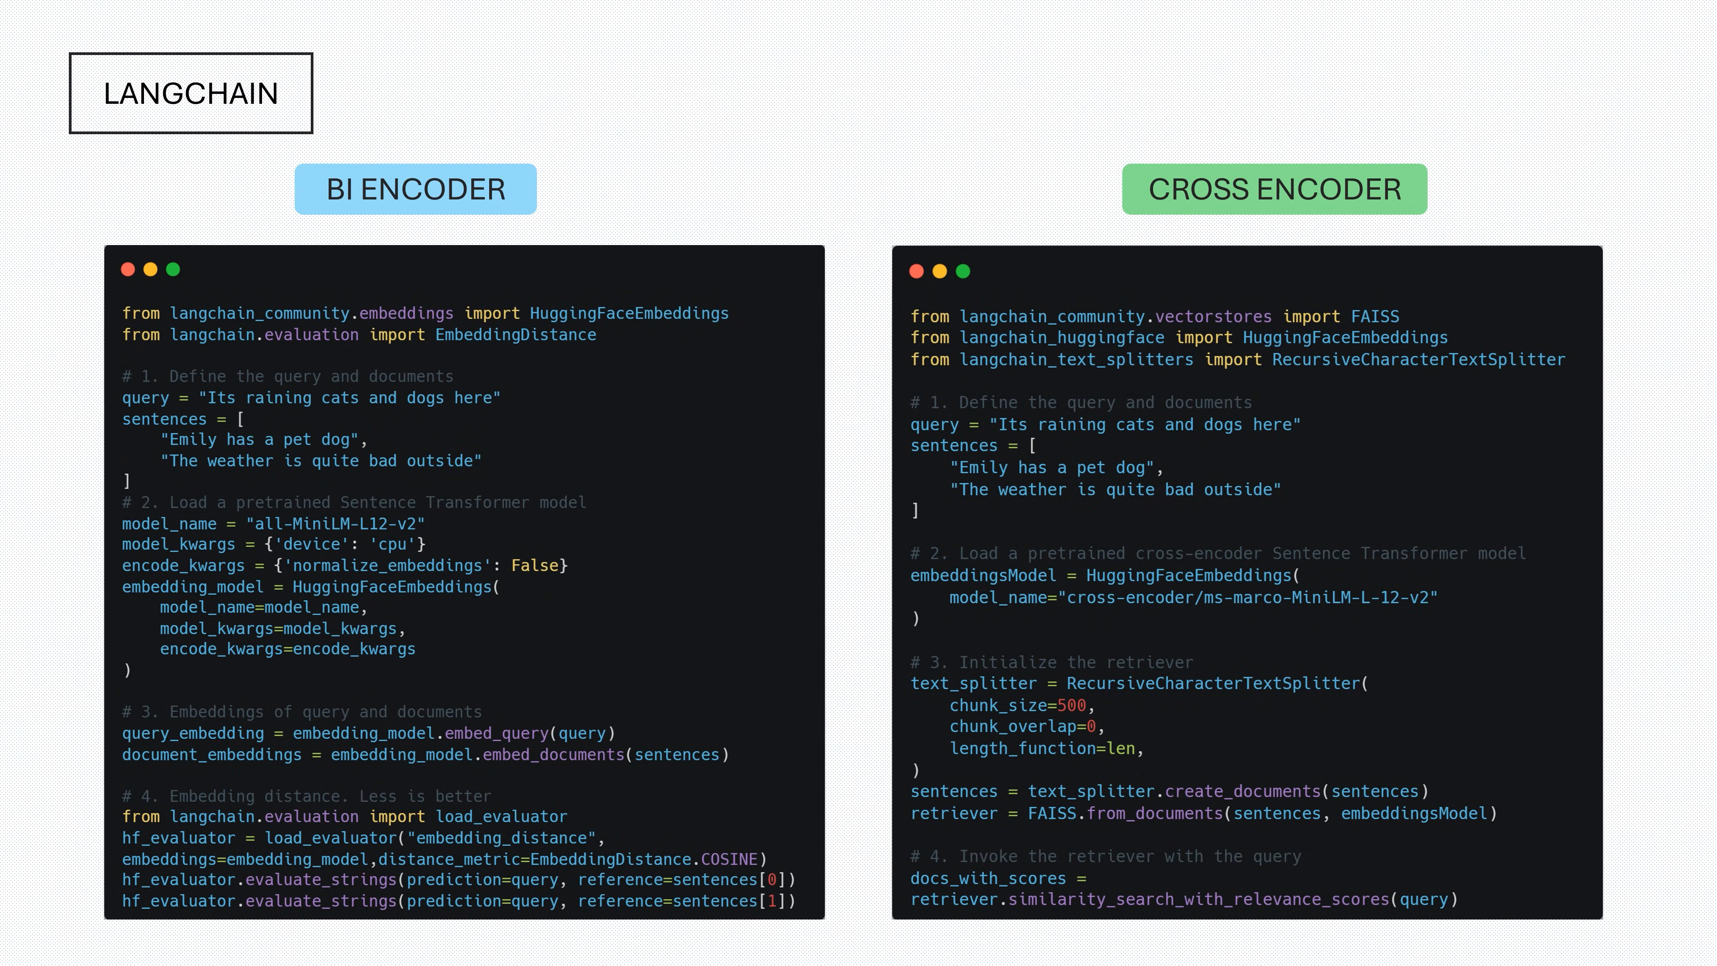
Scroll past the LangChain code panels to the ColBERT late-interaction paper with its MaxSim diagram.
{"action": "scroll", "scroll_direction": "down", "scroll_amount": 3}
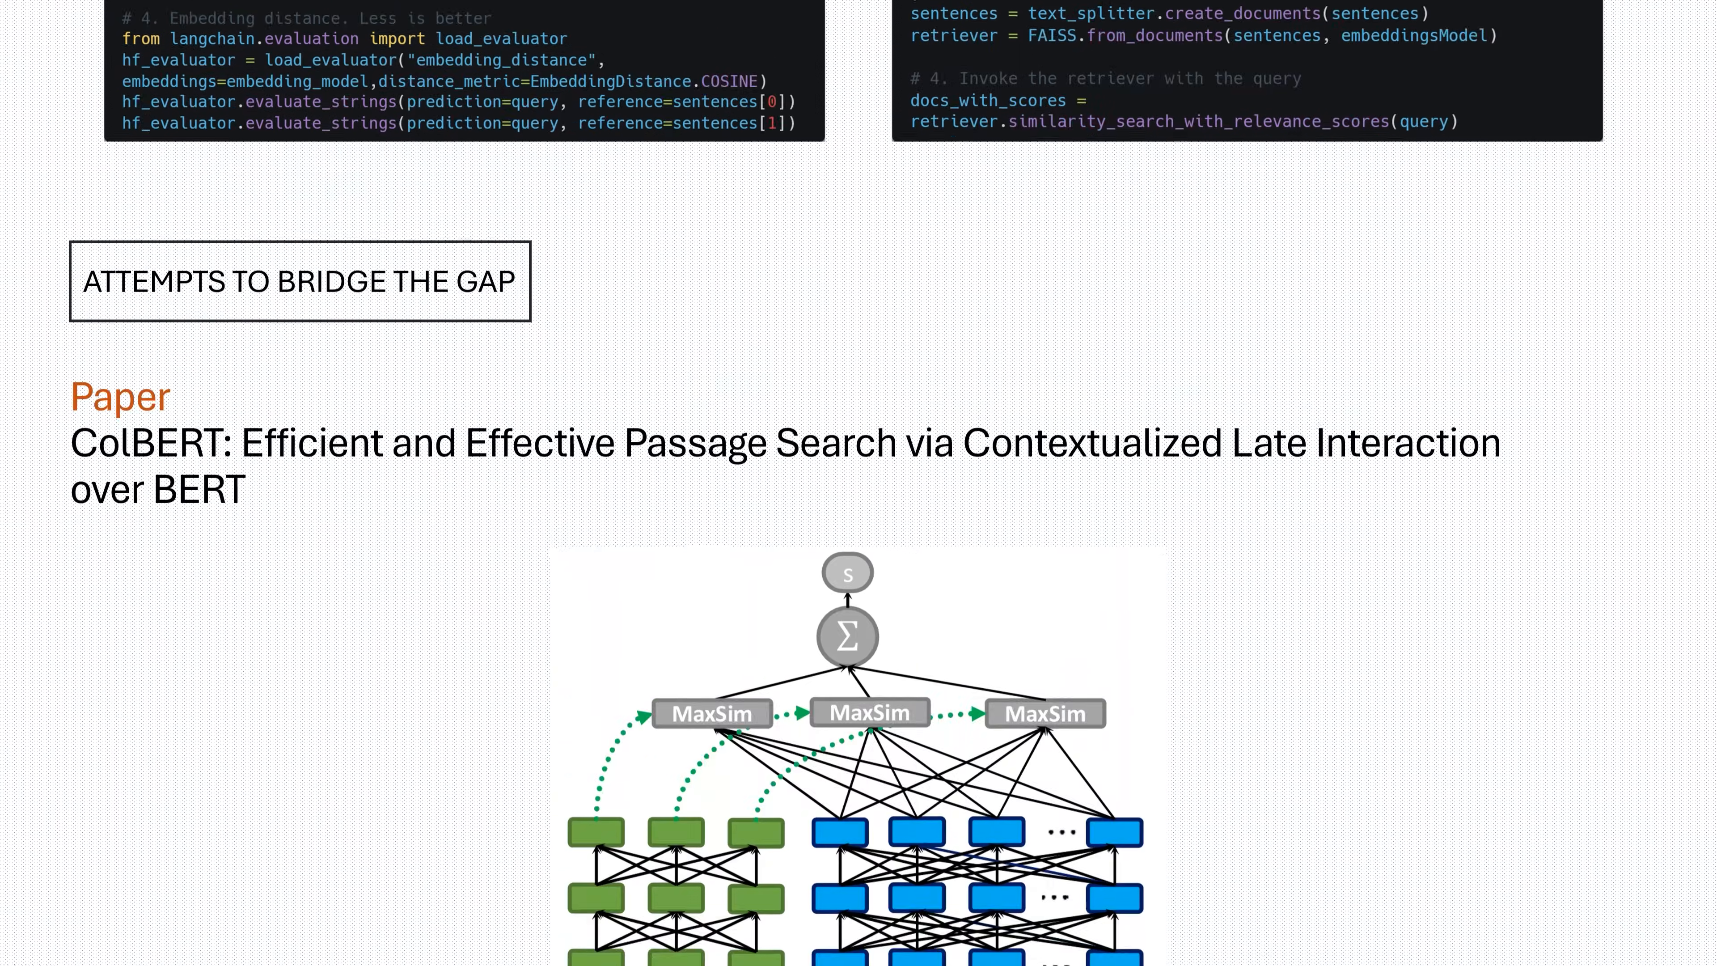
Scroll down to the Shallow Cross-Encoders for Low-Latency Retrieval paper and its shallow-versus-deep diagrams.
{"action": "scroll", "scroll_direction": "down", "scroll_amount": 3}
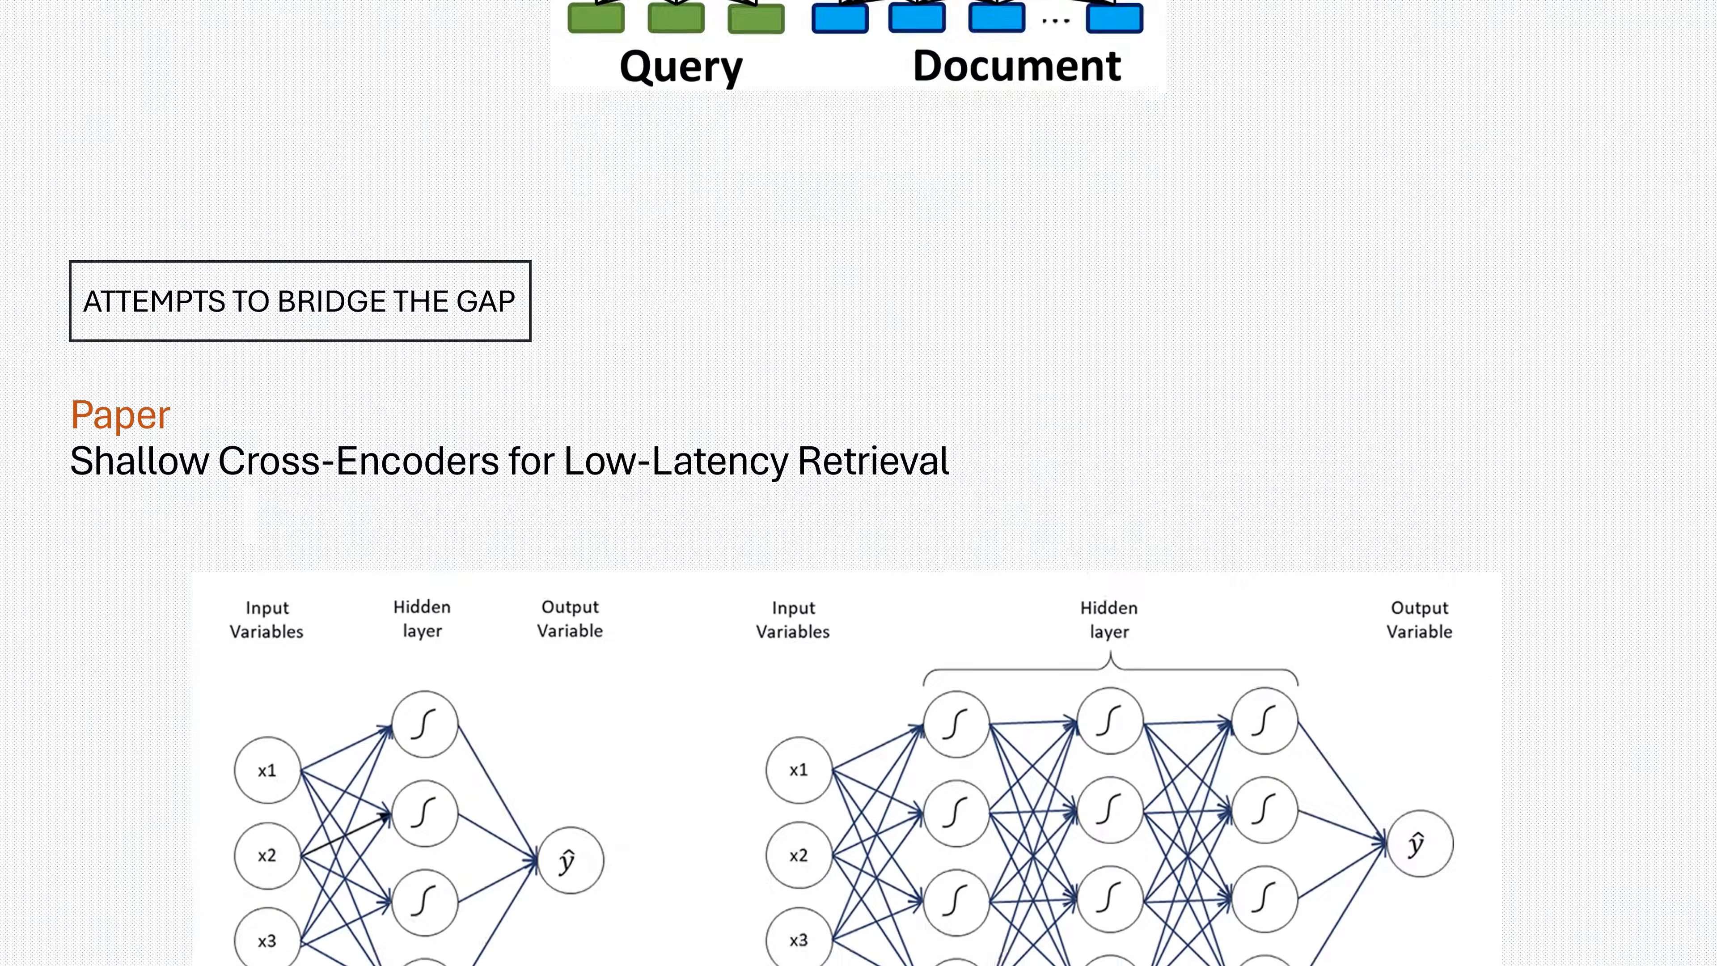